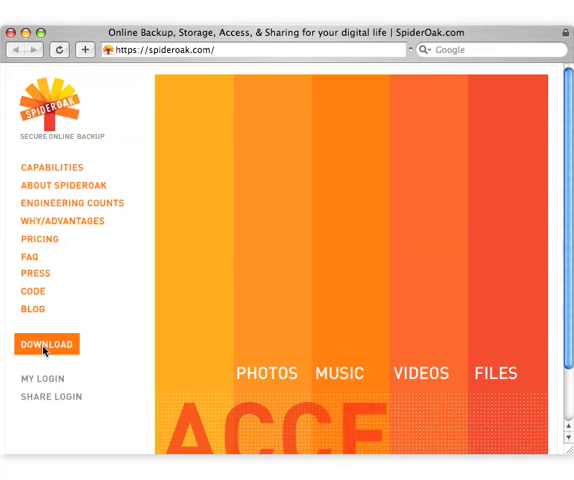
Step: Download the SpiderOak Mac installer package from spideroak.com
left_click(46, 344)
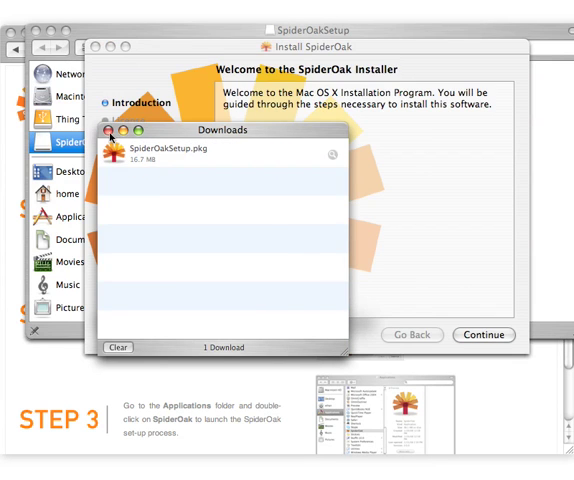
Step: Install SpiderOak onto Macintosh HD and close the installer once it succeeds
left_click(484, 336)
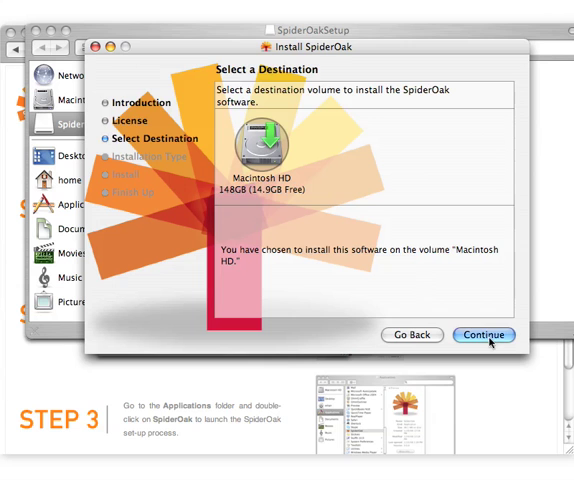
left_click(484, 336)
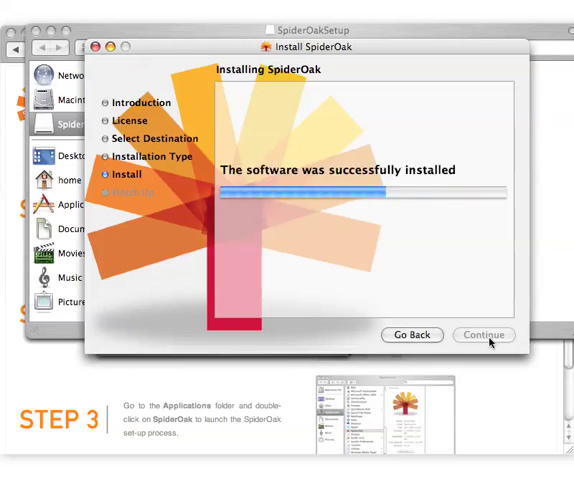
left_click(484, 336)
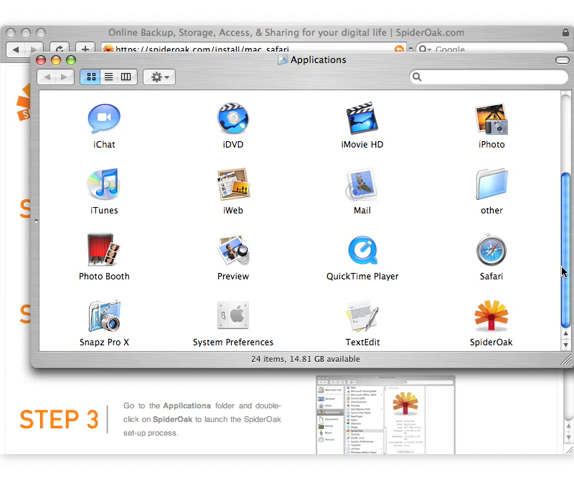
Step: Launch SpiderOak from the Applications folder to reach its Start Up screen
double_click(504, 318)
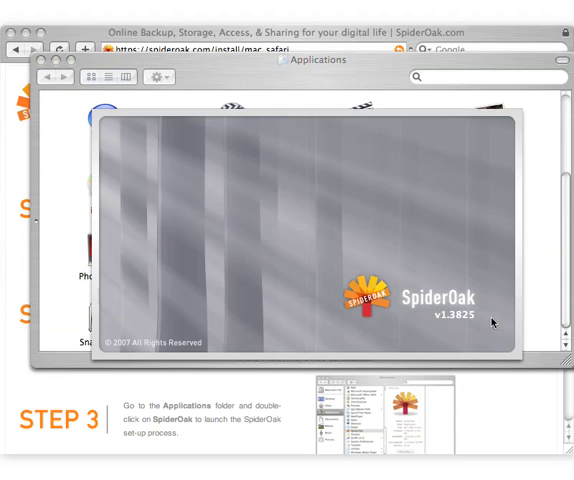
double_click(492, 324)
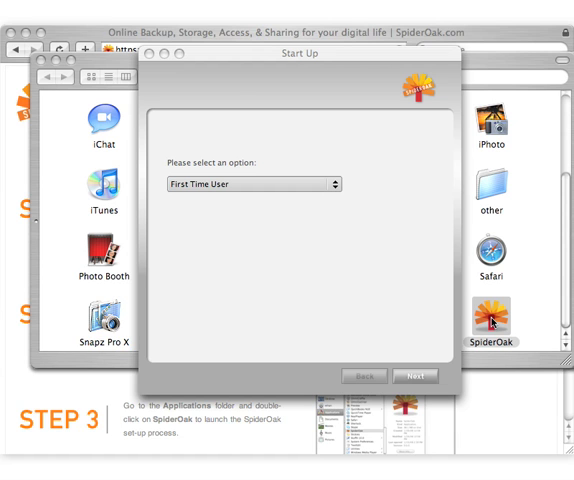
mouse_move(330, 192)
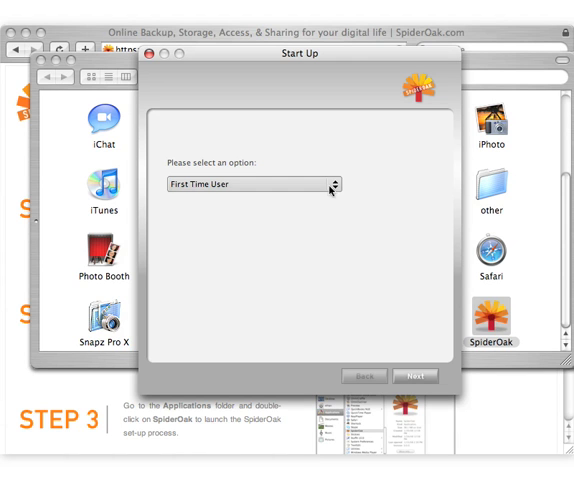
Step: Choose First Time User as the start-up option
left_click(252, 184)
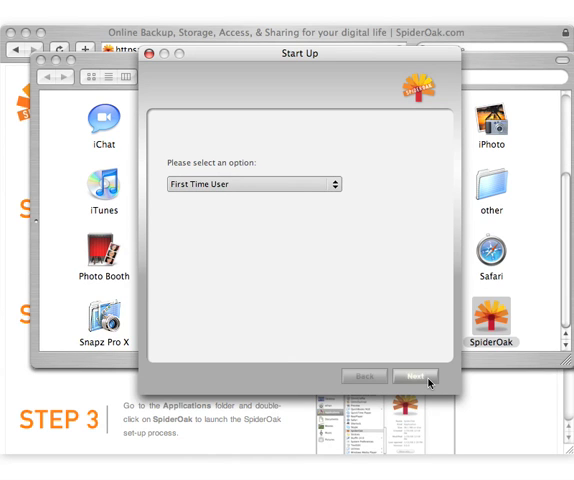
Step: Enter the captcha letters 'qdanj' and finish the Mac setup into the main window
left_click(420, 388)
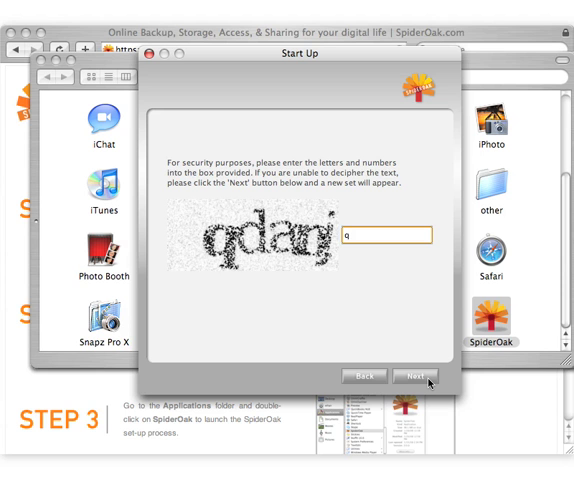
type("qda")
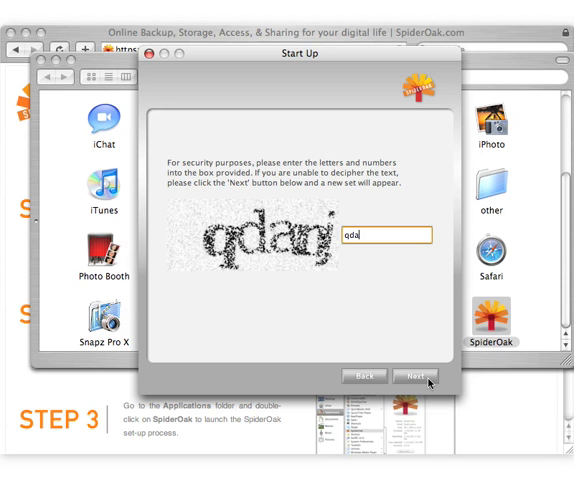
type("nj")
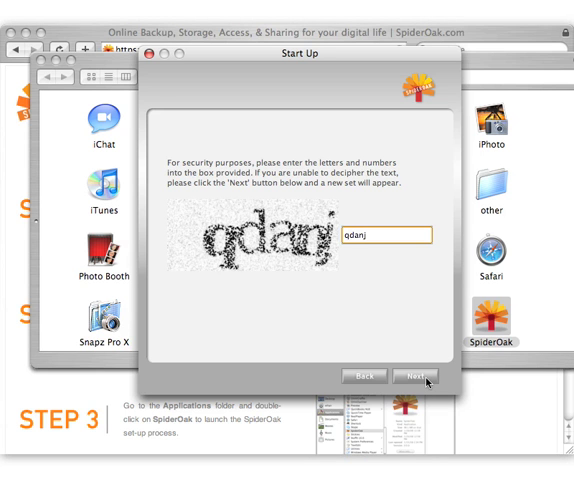
left_click(416, 376)
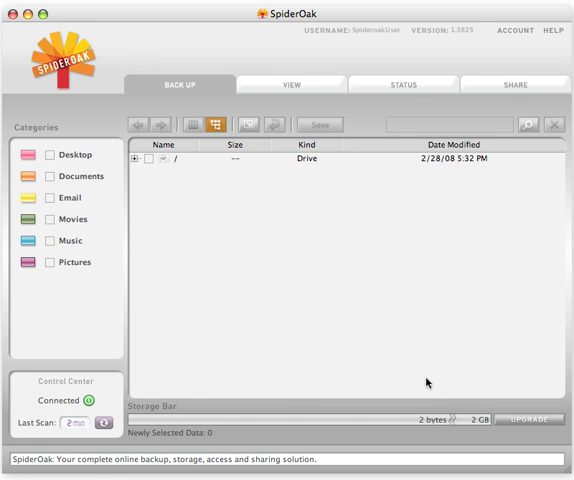
left_click(132, 164)
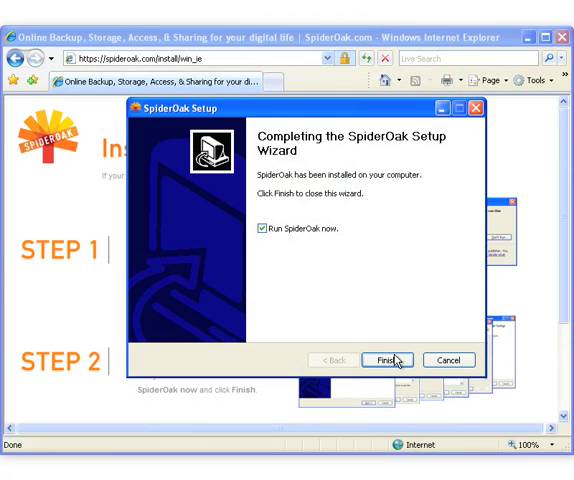
Step: Finish the Windows setup wizard and run SpiderOak there
left_click(388, 360)
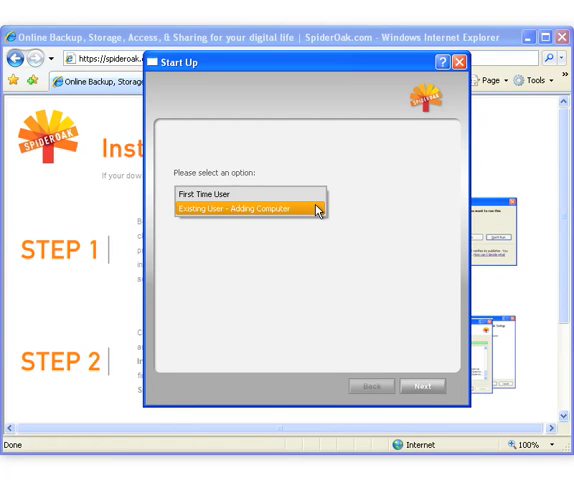
Step: Add this computer as an existing user and sign in with the account credentials
left_click(420, 384)
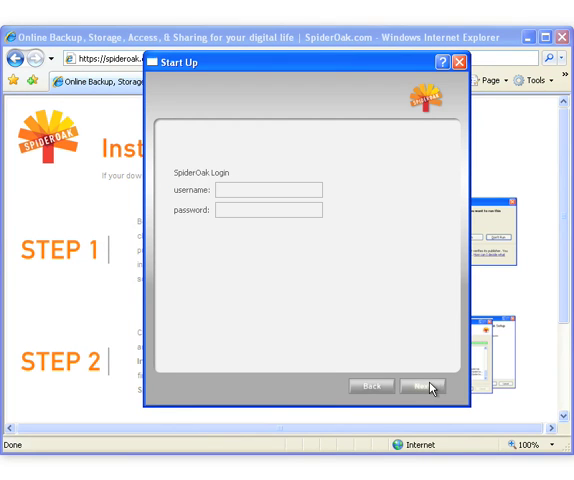
type("SpideroakUser")
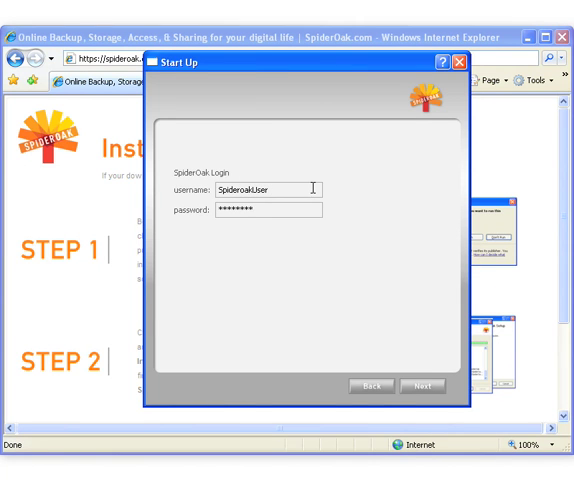
left_click(424, 386)
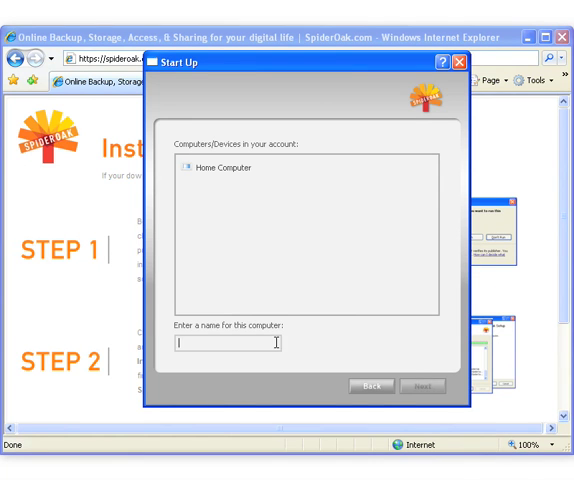
Step: Name this computer 'Work Computer' and finish adding it to the account
type("Work Comput")
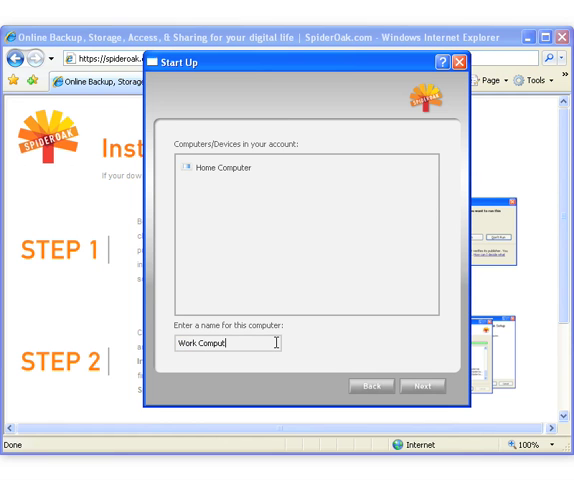
left_click(420, 384)
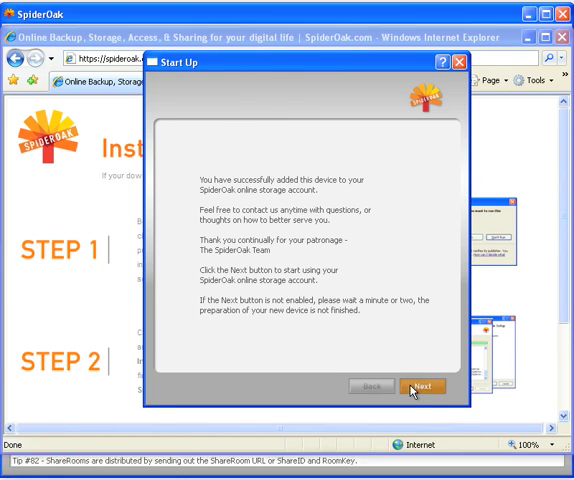
left_click(424, 386)
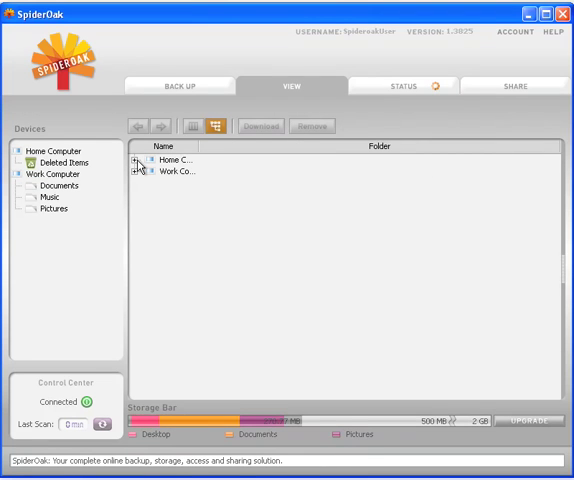
Step: Expand Home Computer's backed-up folders and open its Documents folder contents
left_click(136, 160)
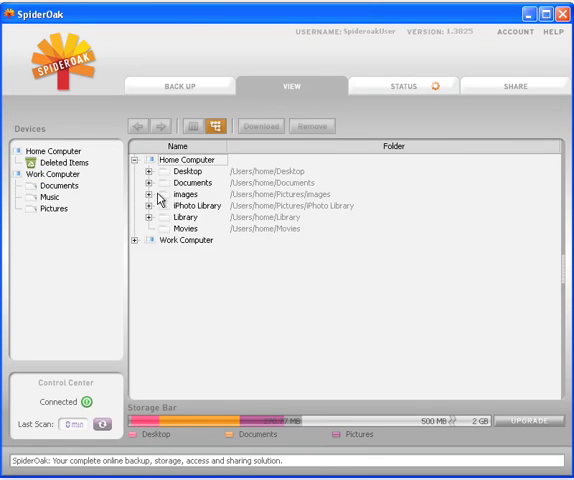
left_click(180, 188)
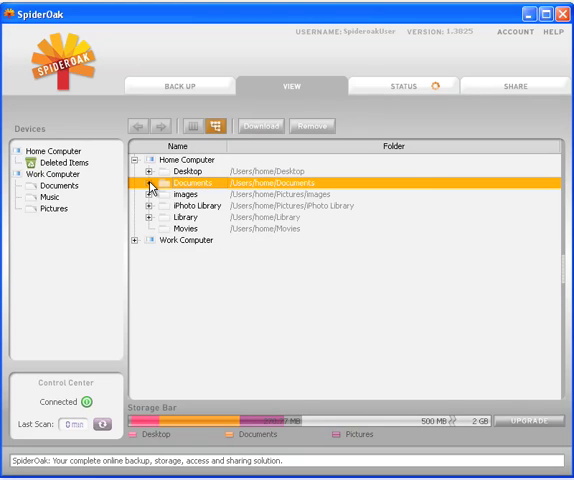
left_click(148, 188)
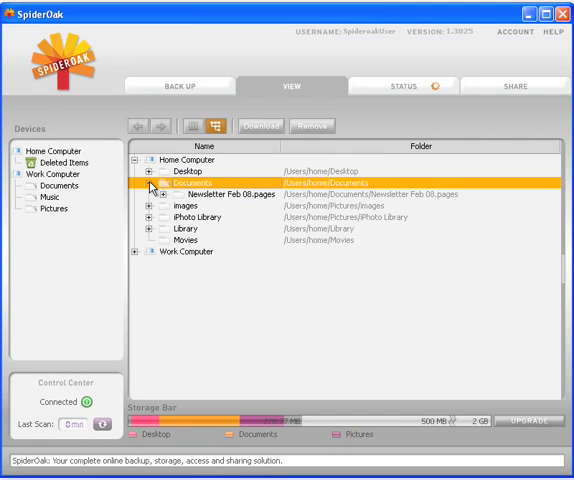